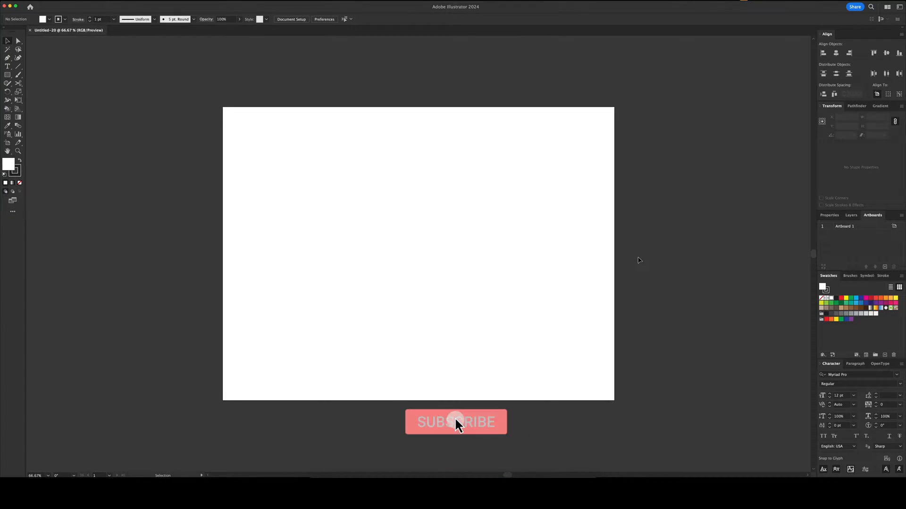
# Step: Draw a dark filled rectangle on the artboard and select it
pyautogui.click(455, 423)
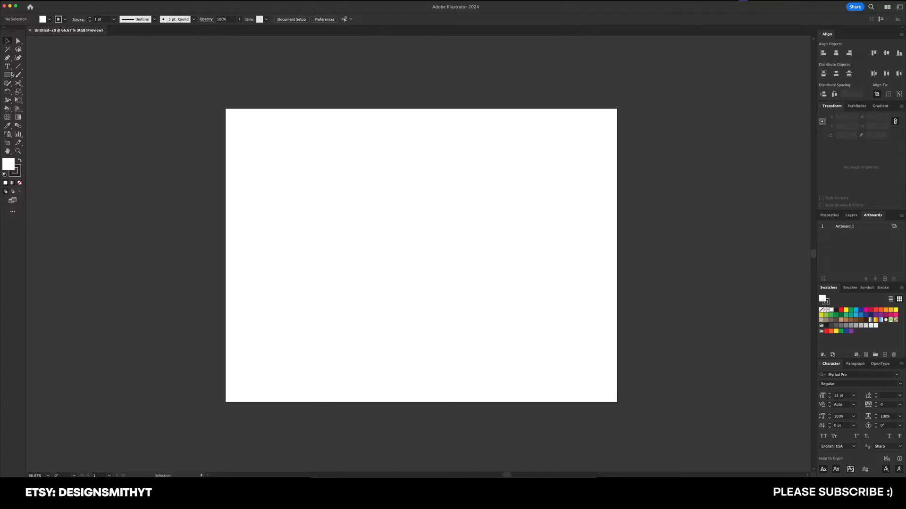
pyautogui.moveTo(296, 177); pyautogui.dragTo(459, 305)
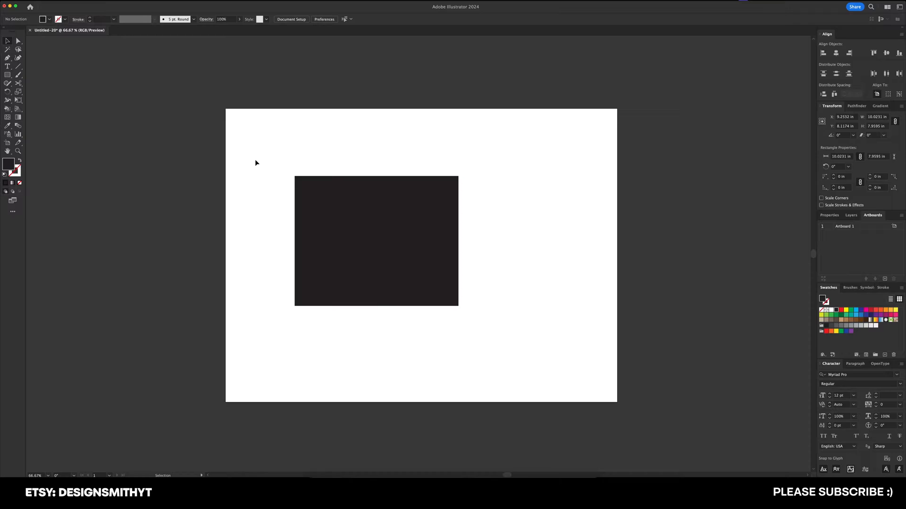
pyautogui.click(377, 240)
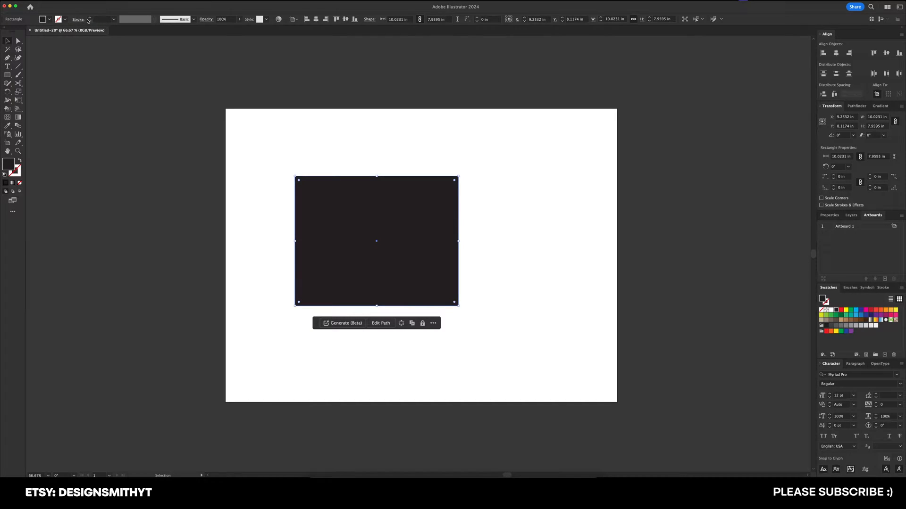
pyautogui.moveTo(397, 19)
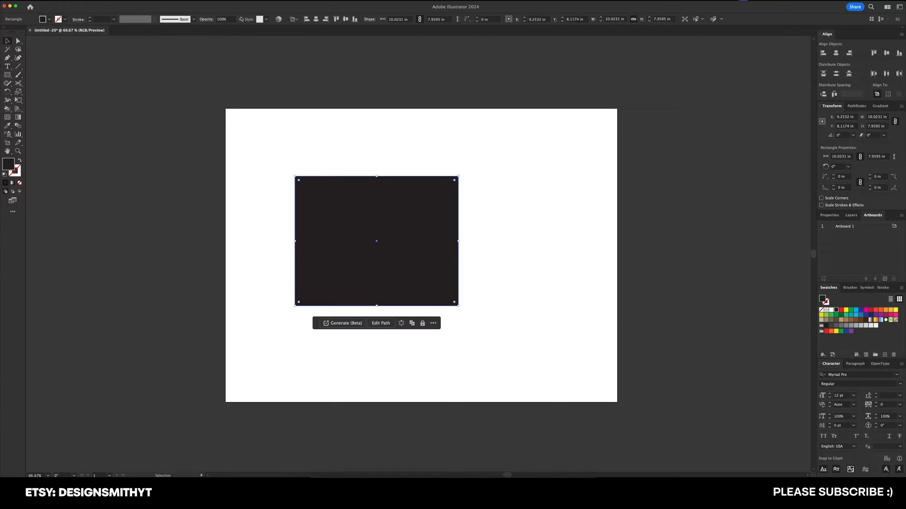
pyautogui.moveTo(404, 19)
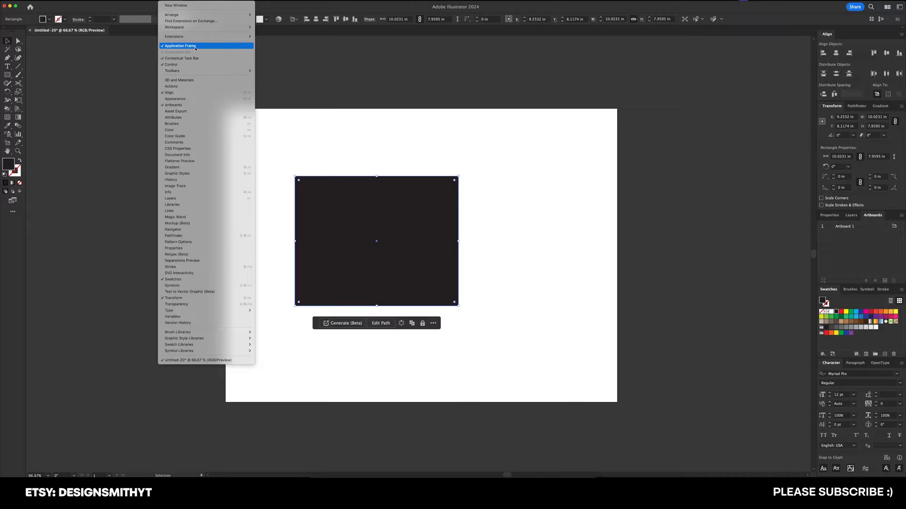
# Step: Show the toolbar set choices under the Window menu's Toolbars entry
pyautogui.click(179, 46)
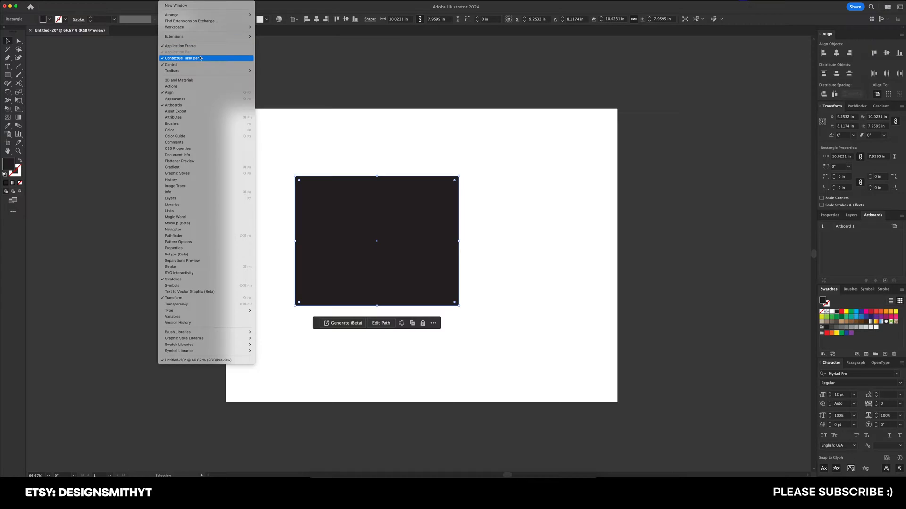
pyautogui.click(183, 57)
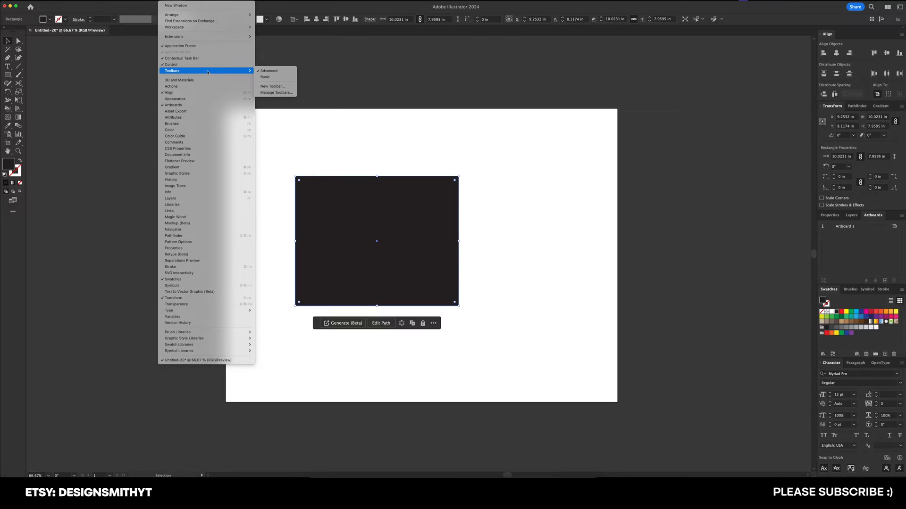
pyautogui.moveTo(268, 70)
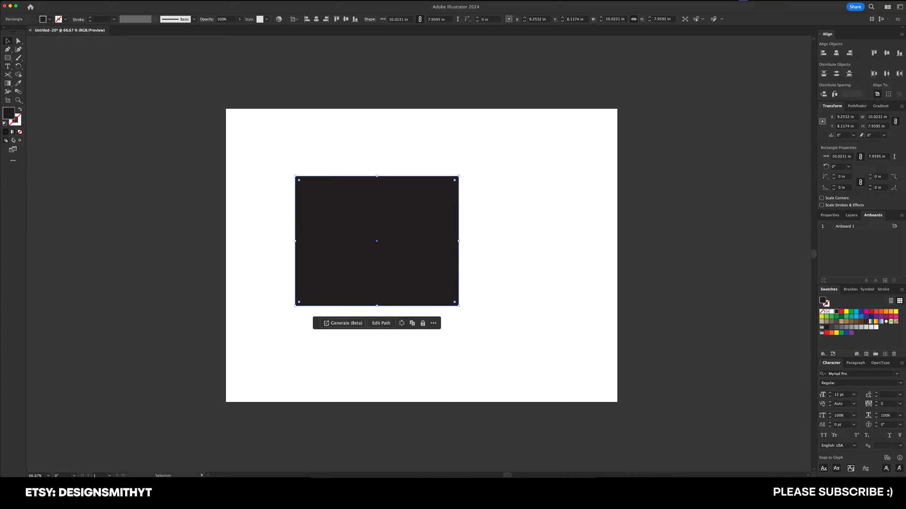
# Step: Restore the advanced tool set and deselect the rectangle
pyautogui.click(111, 59)
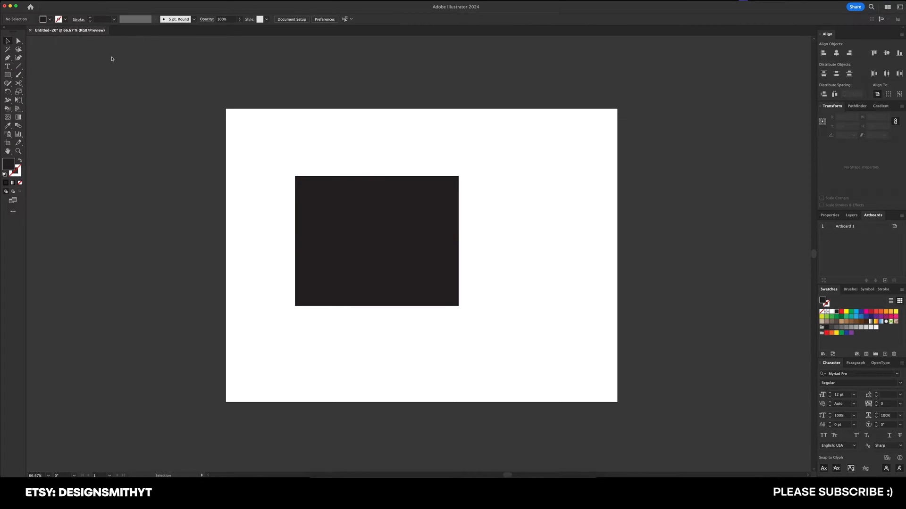
pyautogui.moveTo(634, 130)
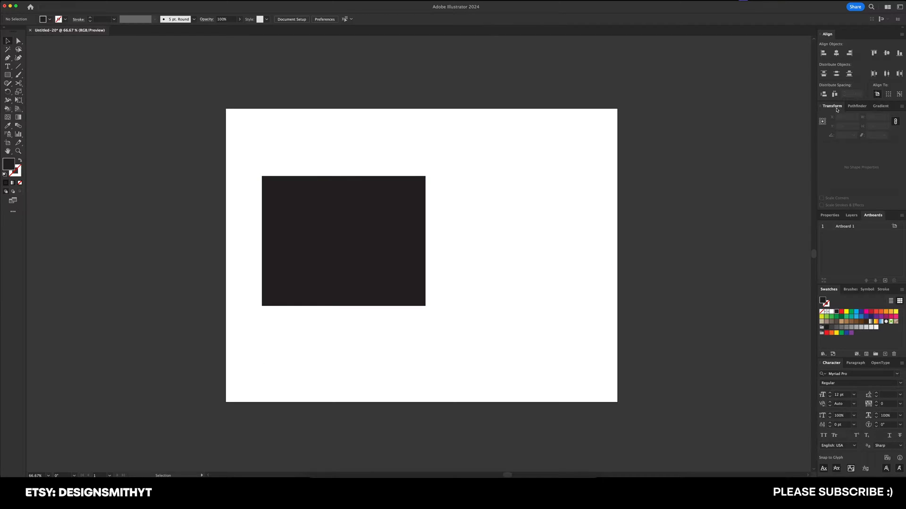
# Step: Bring Pathfinder then Gradient to the front, and show the Properties panel below
pyautogui.click(855, 107)
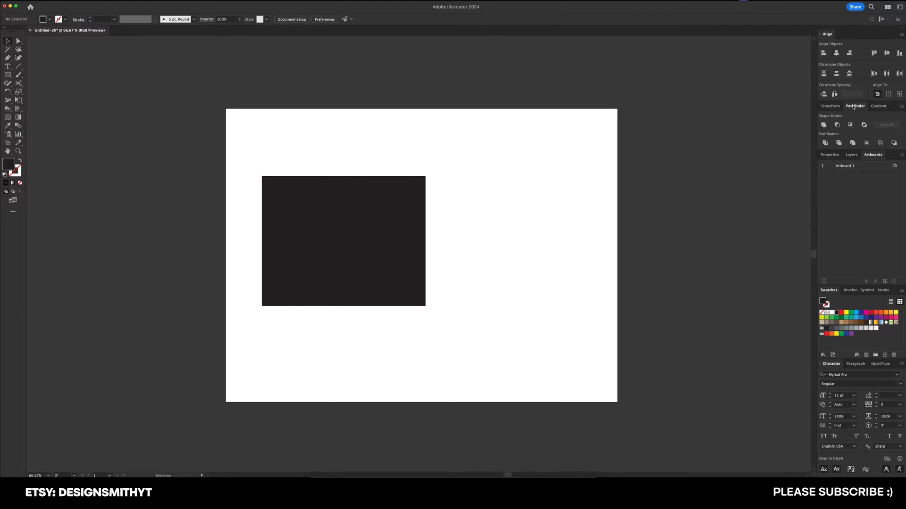
pyautogui.click(879, 106)
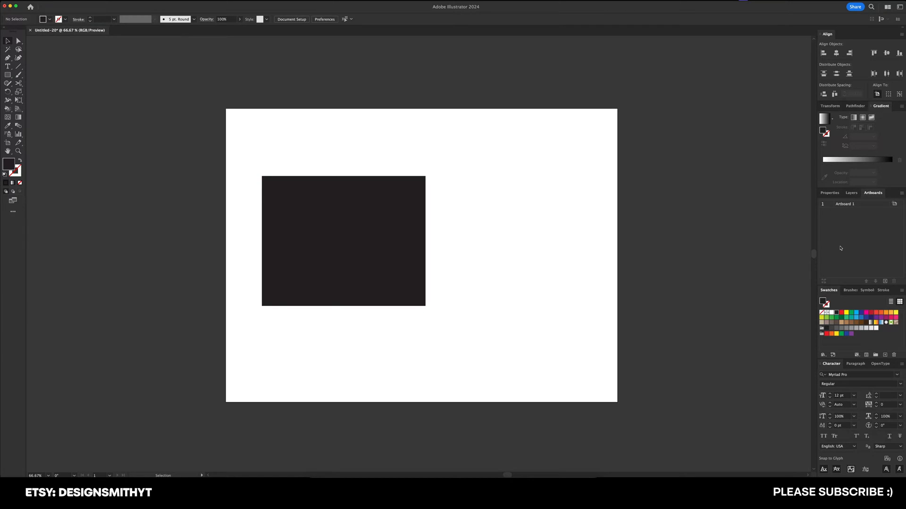
pyautogui.moveTo(859, 296)
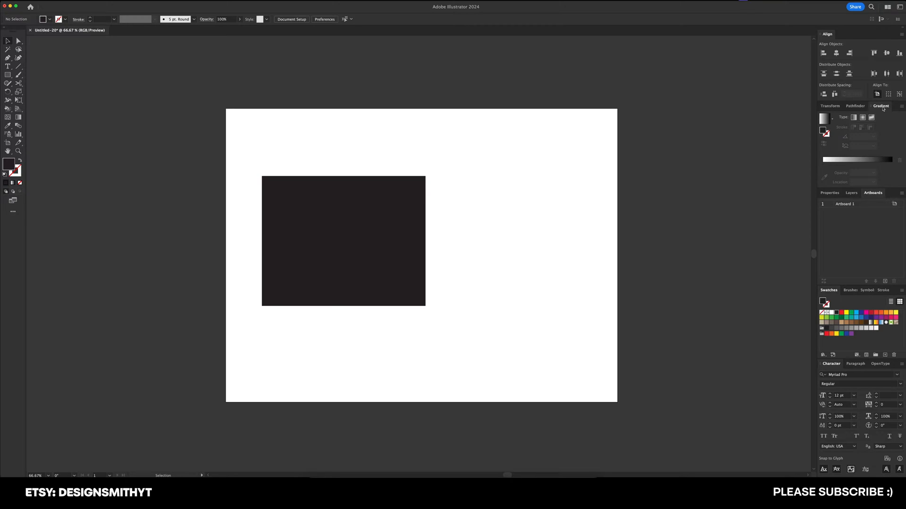
pyautogui.click(829, 193)
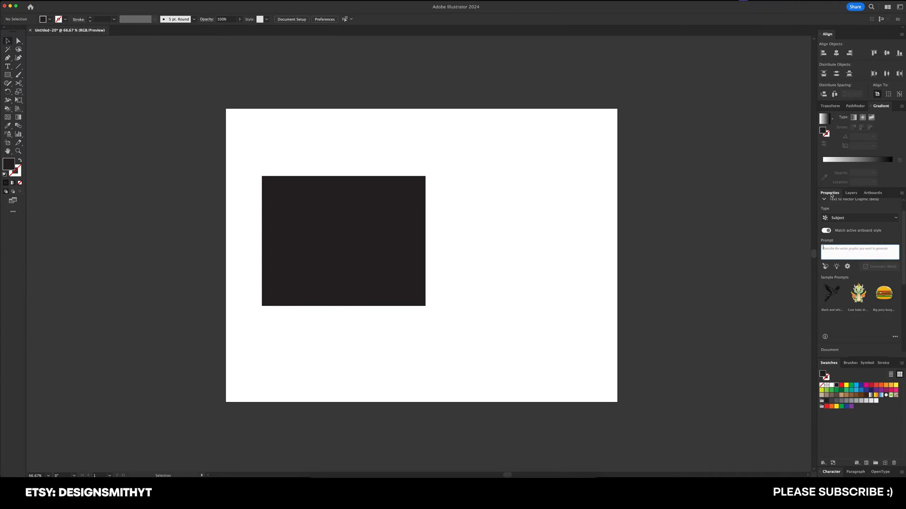
# Step: Browse the Artboards, Properties and Layers panels, finishing on Artboards
pyautogui.click(872, 193)
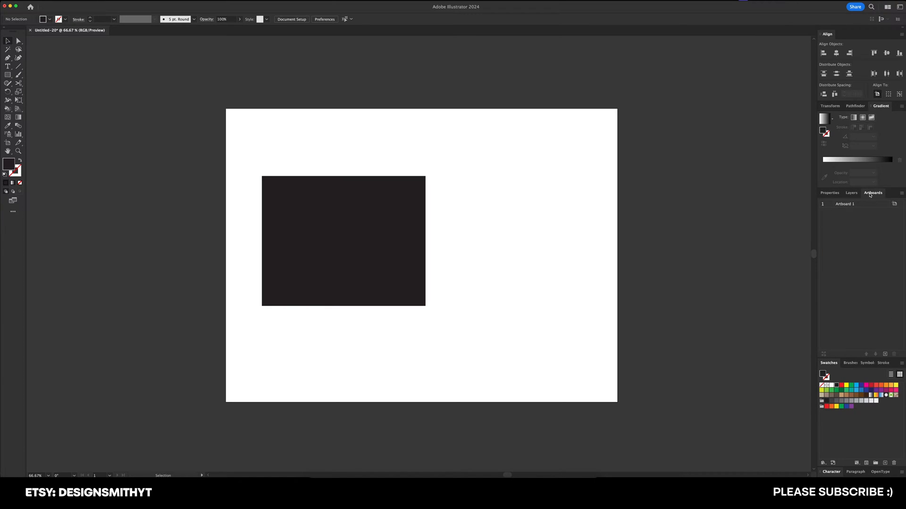
pyautogui.click(830, 192)
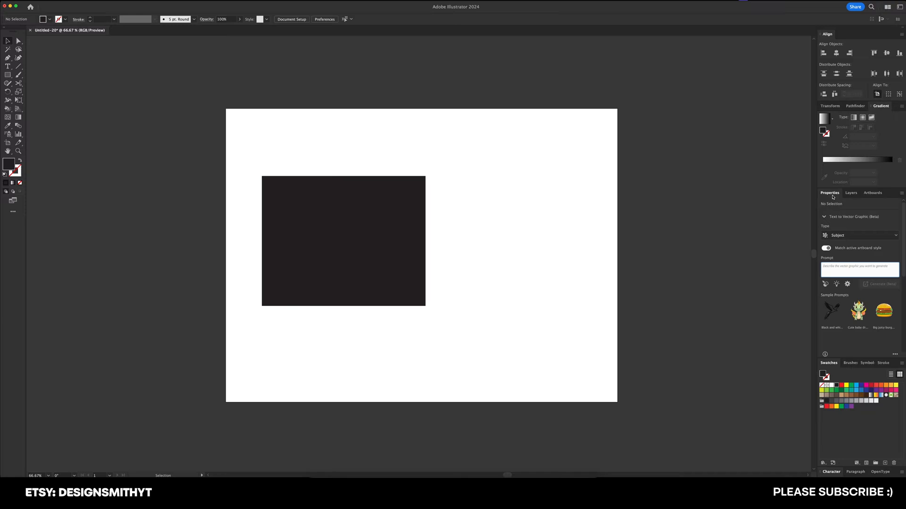
pyautogui.click(850, 192)
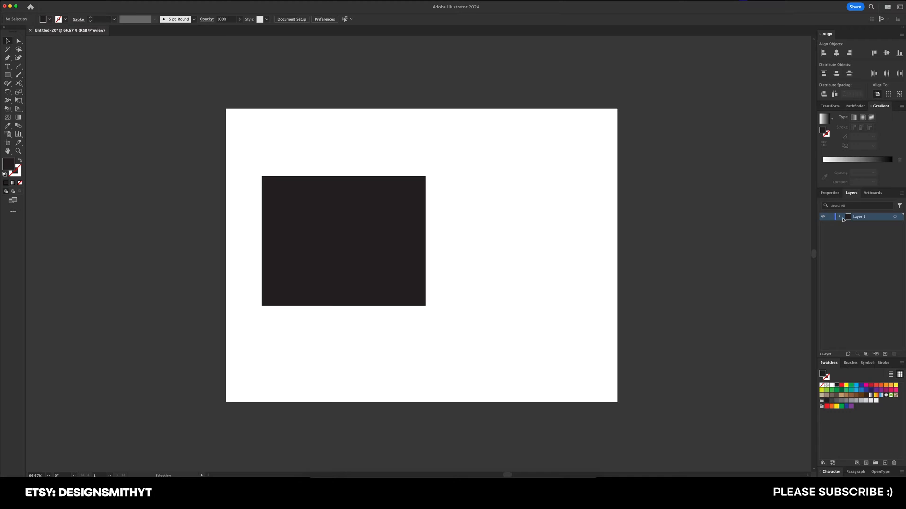
pyautogui.click(872, 192)
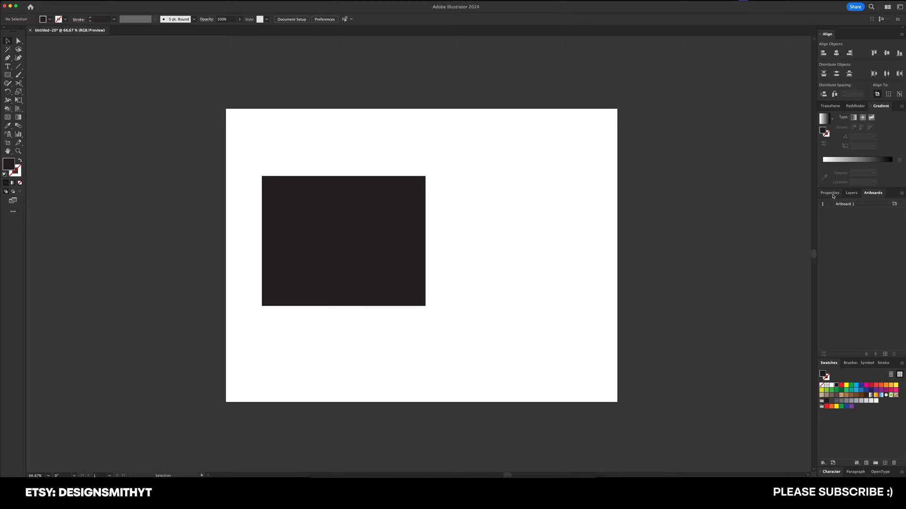
pyautogui.moveTo(833, 368)
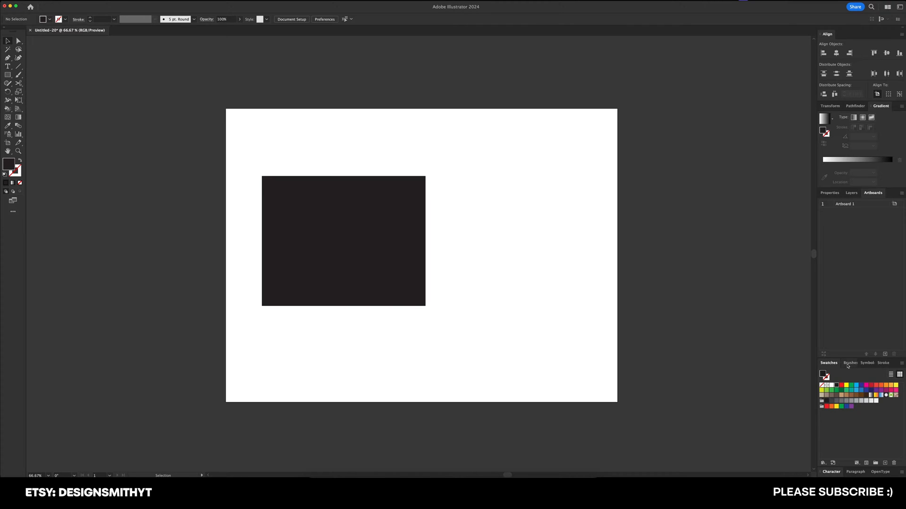
# Step: Browse Symbols, Stroke and Brushes, leaving Swatches showing in the group
pyautogui.click(863, 362)
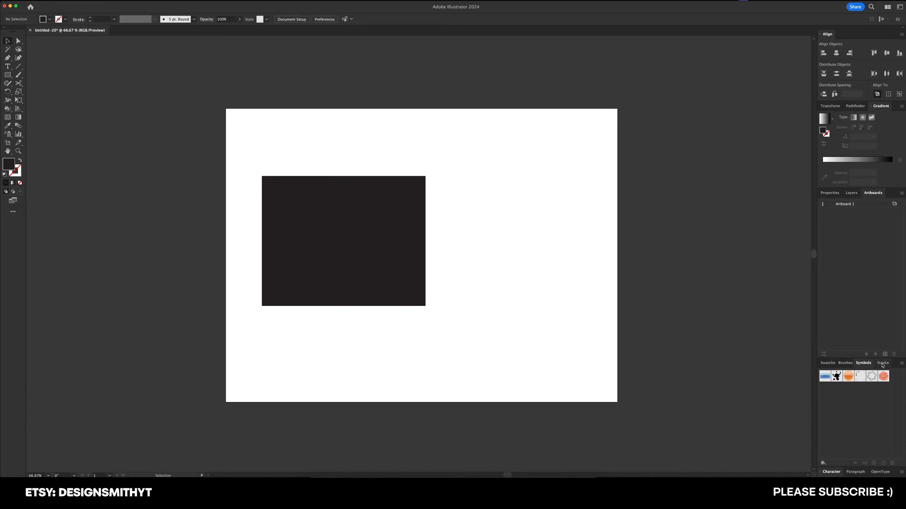
pyautogui.click(882, 362)
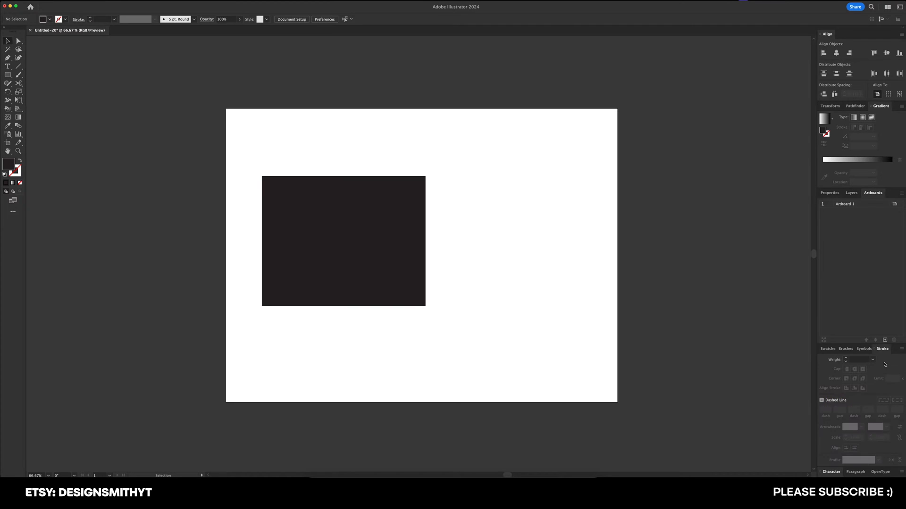
pyautogui.click(846, 362)
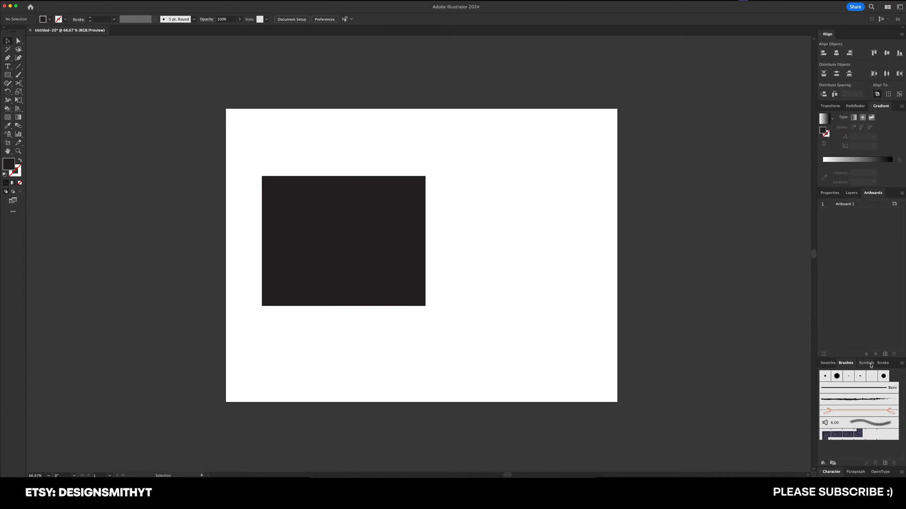
pyautogui.click(864, 362)
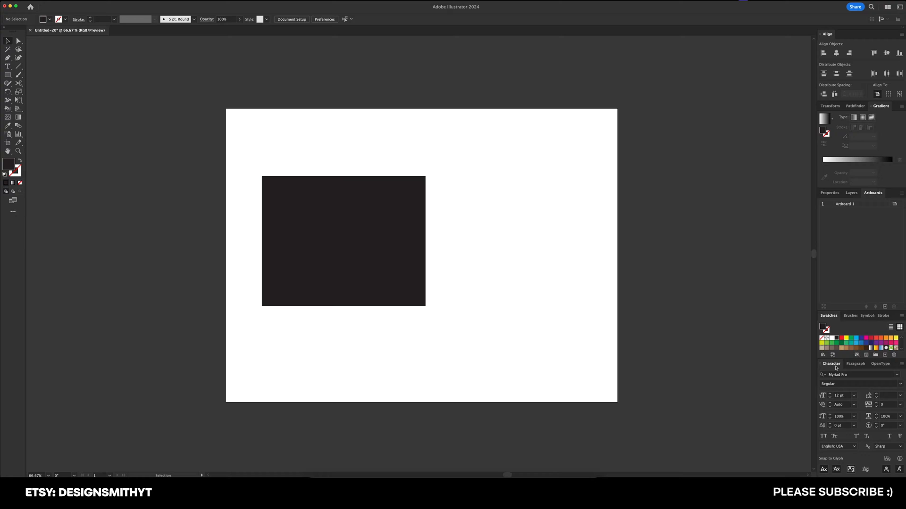
# Step: Look through the OpenType, Paragraph and Character panels in the type group
pyautogui.click(854, 364)
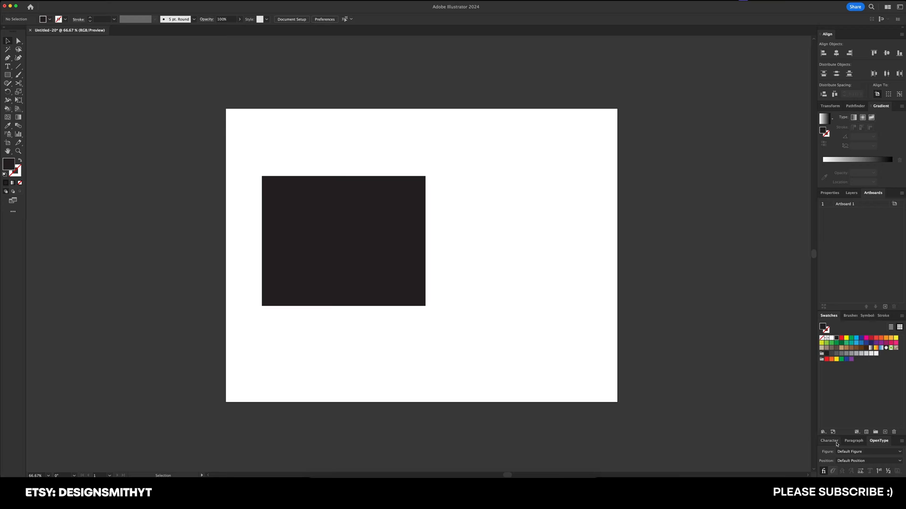
pyautogui.click(855, 440)
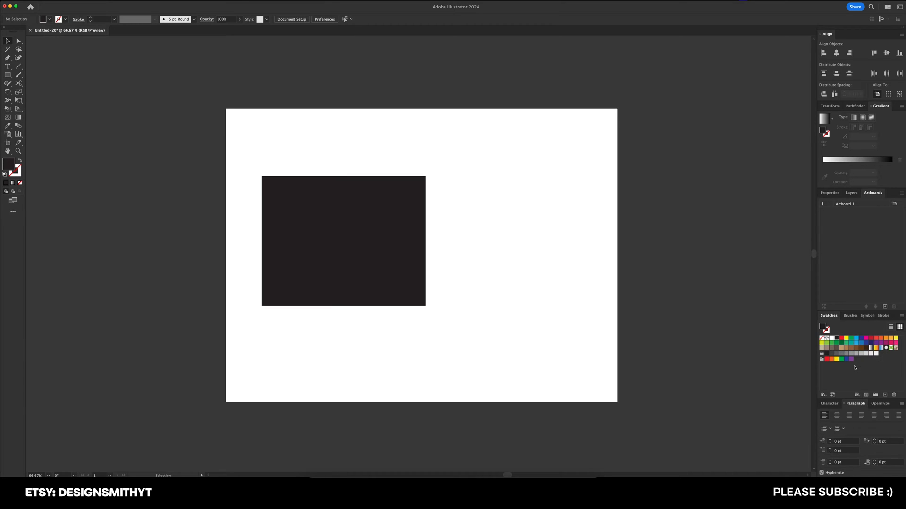
pyautogui.click(830, 363)
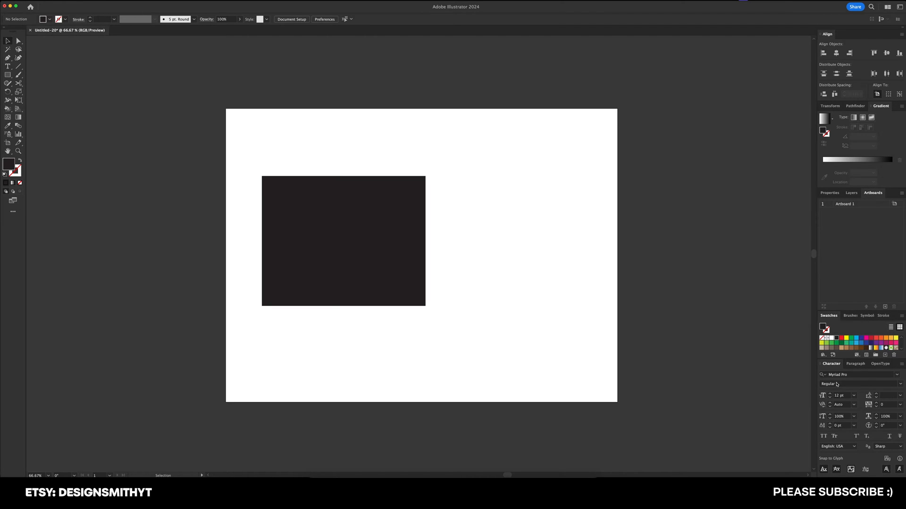
# Step: Leave Paragraph in front and briefly view its panel options menu
pyautogui.click(855, 402)
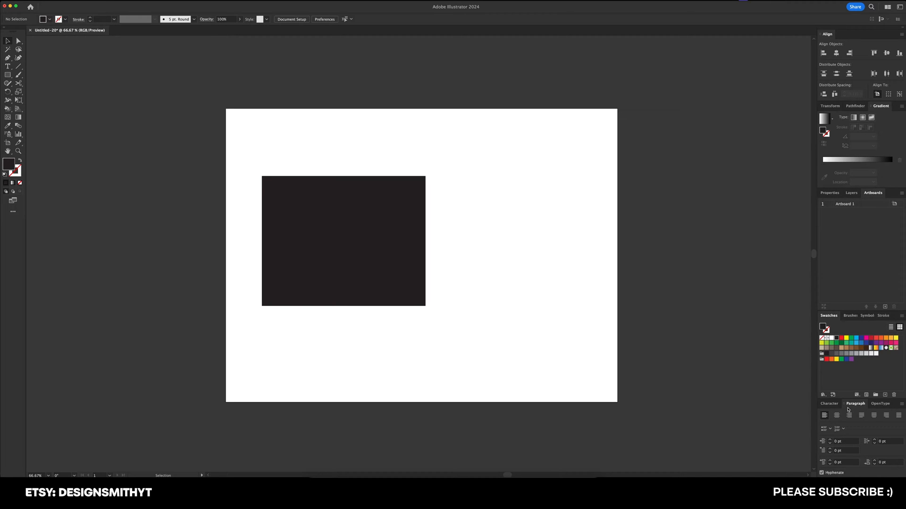
pyautogui.click(901, 403)
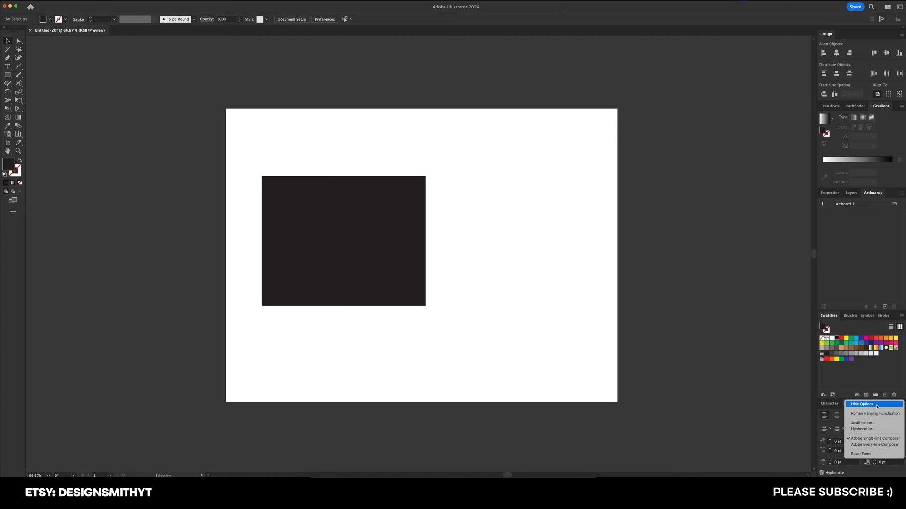
pyautogui.click(861, 404)
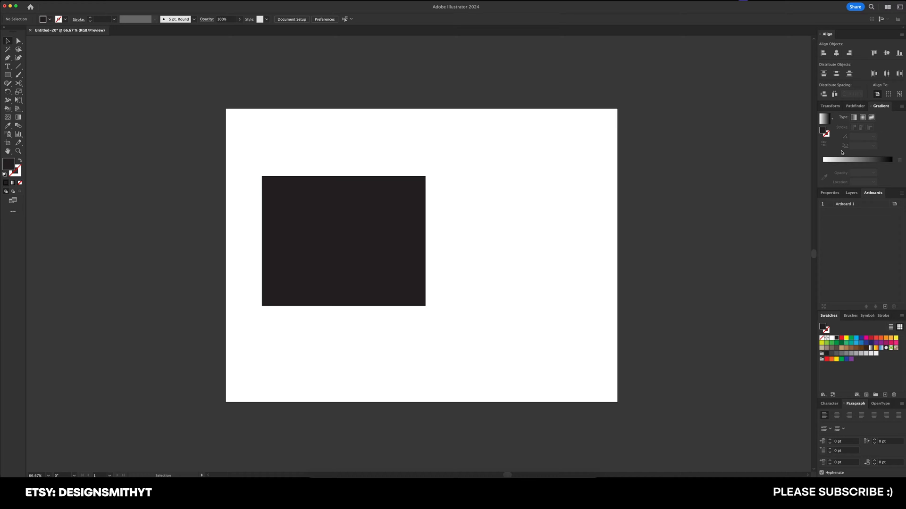
pyautogui.moveTo(331, 147)
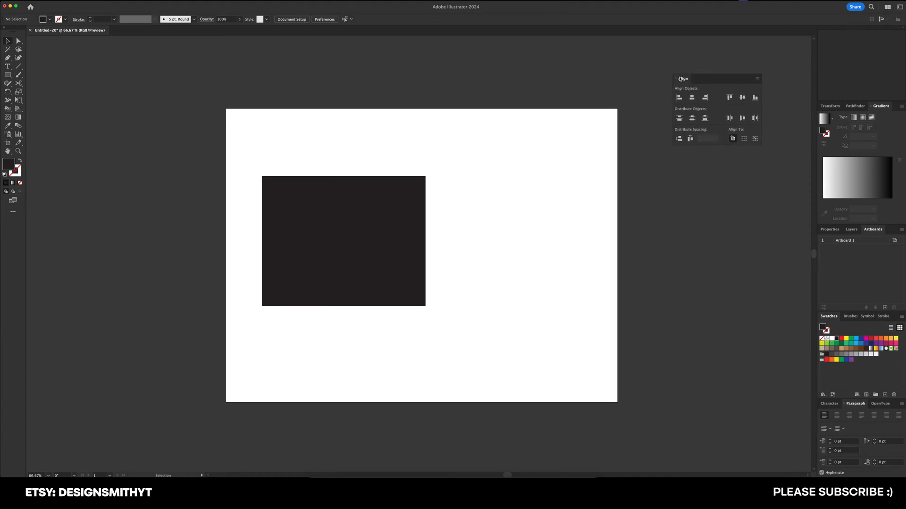
# Step: Group Transform with the floating Align panel, dock it atop the right column, and list workspaces
pyautogui.moveTo(683, 78); pyautogui.dragTo(514, 67)
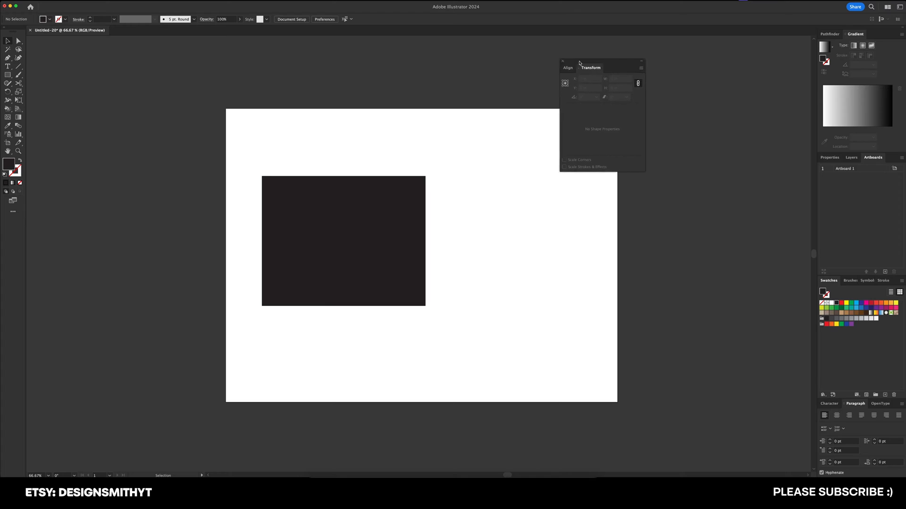
pyautogui.moveTo(591, 67); pyautogui.dragTo(847, 34)
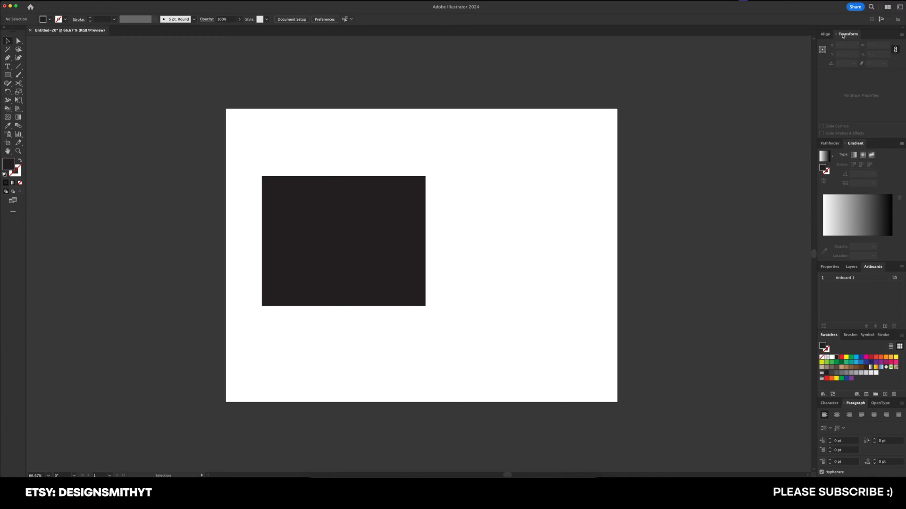
pyautogui.click(826, 34)
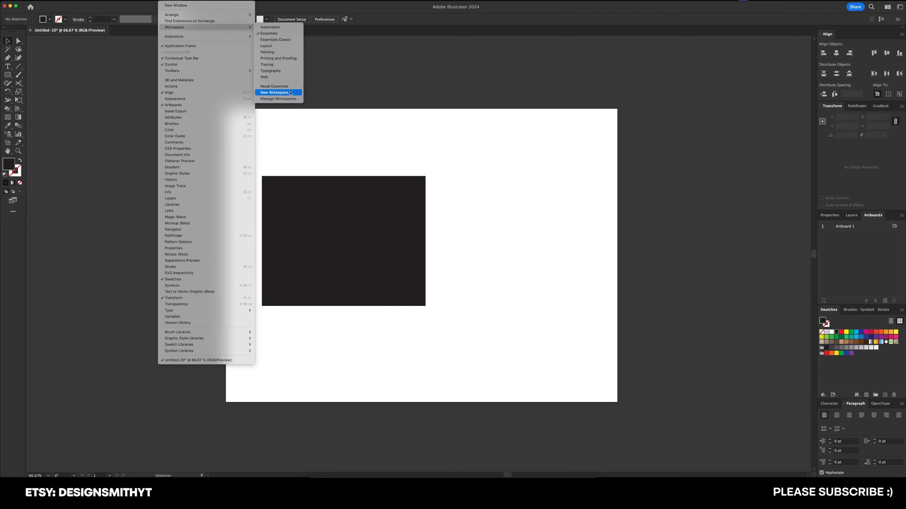
# Step: Save the layout as a new workspace and switch back to it
pyautogui.click(274, 92)
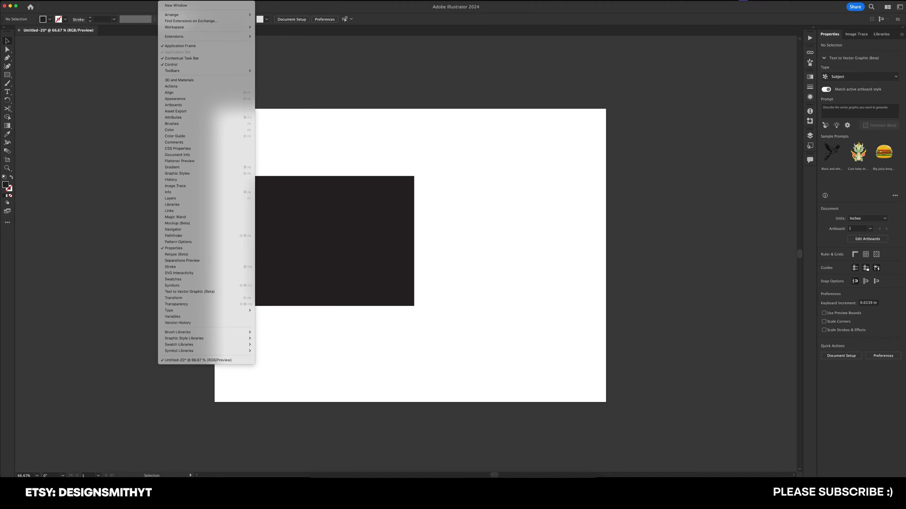
pyautogui.moveTo(173, 27)
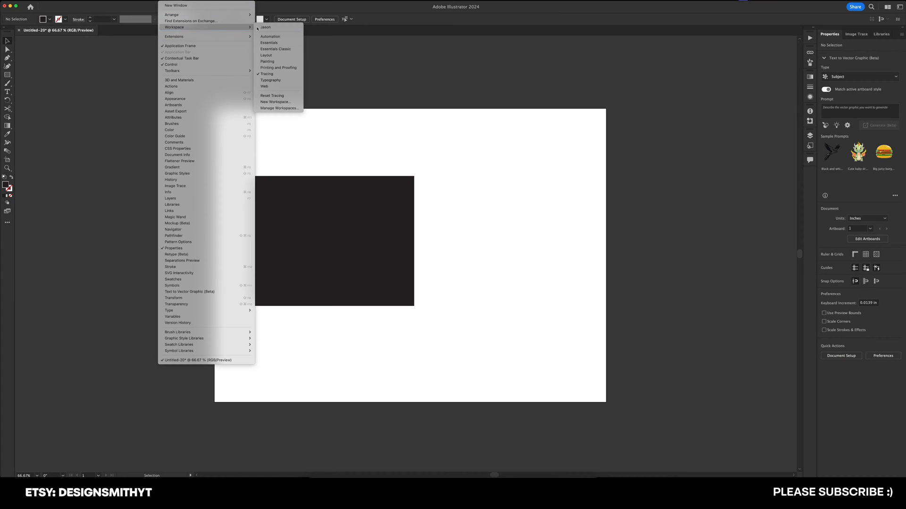
pyautogui.click(266, 42)
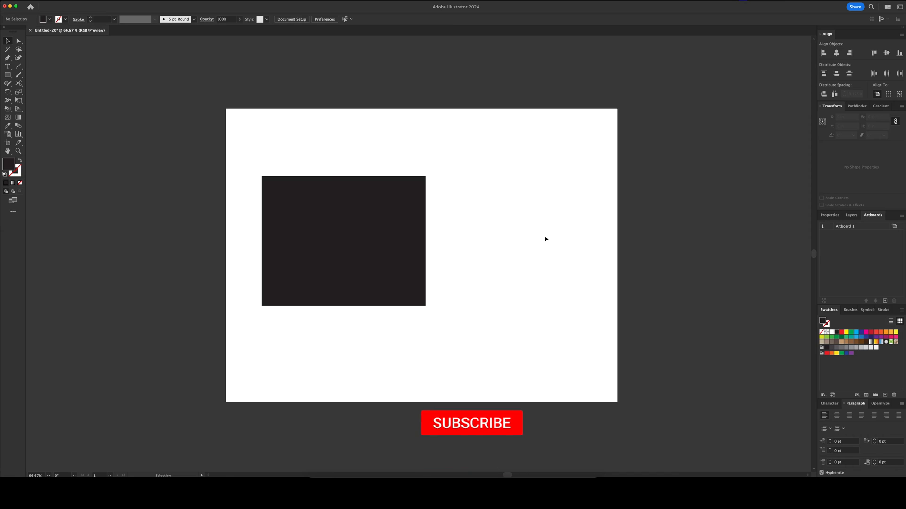
pyautogui.click(471, 422)
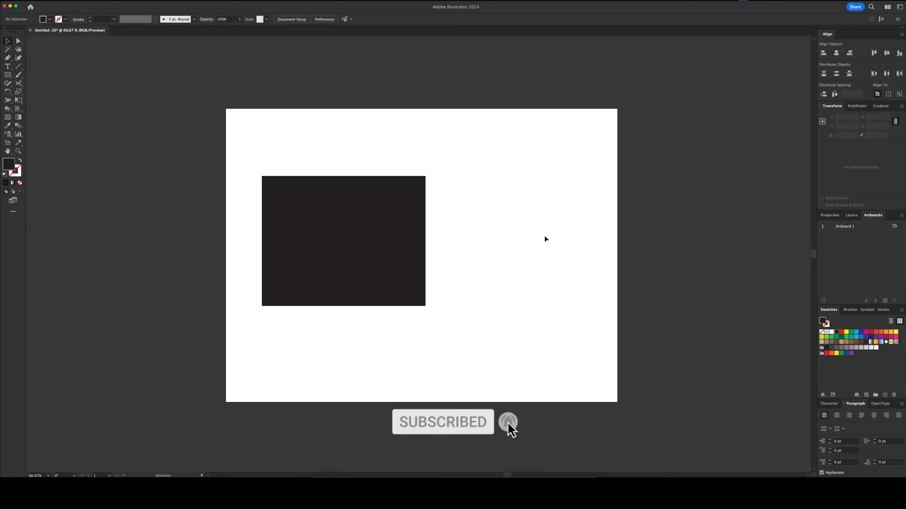
pyautogui.click(508, 422)
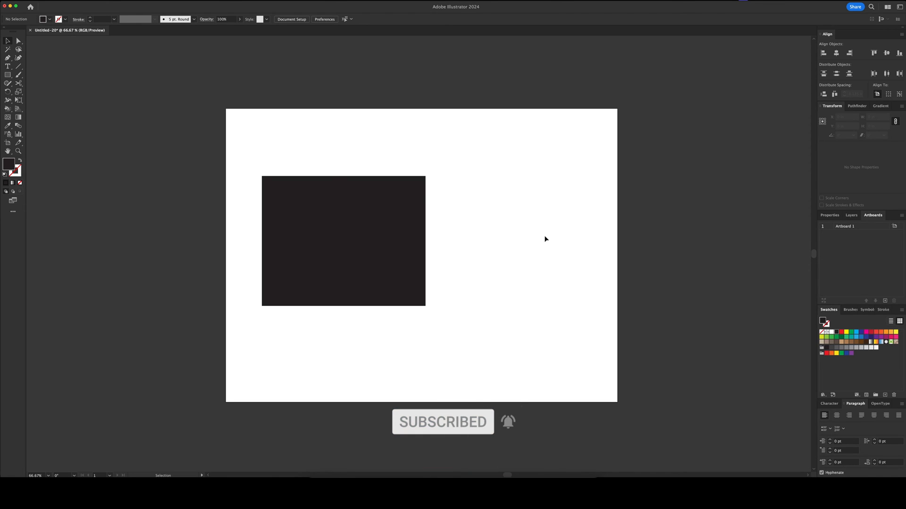